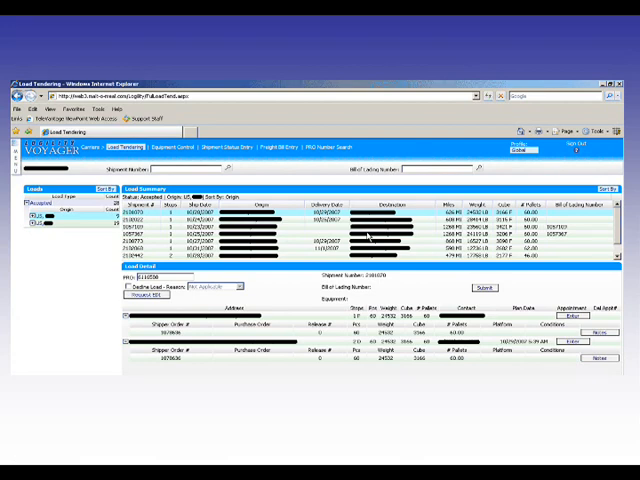
{"action": "mouse_move", "coordinate": [438, 283]}
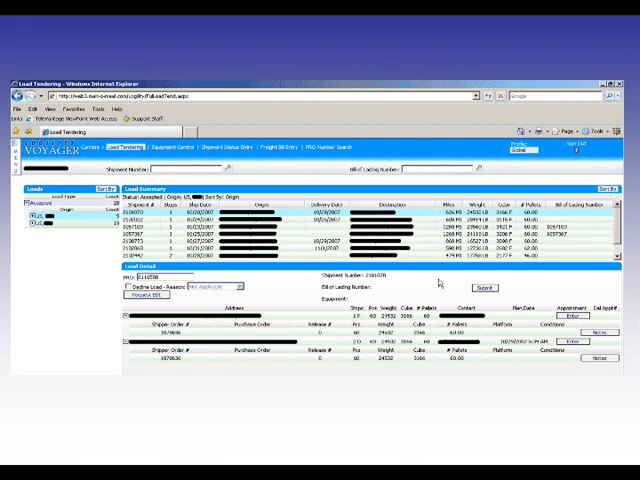